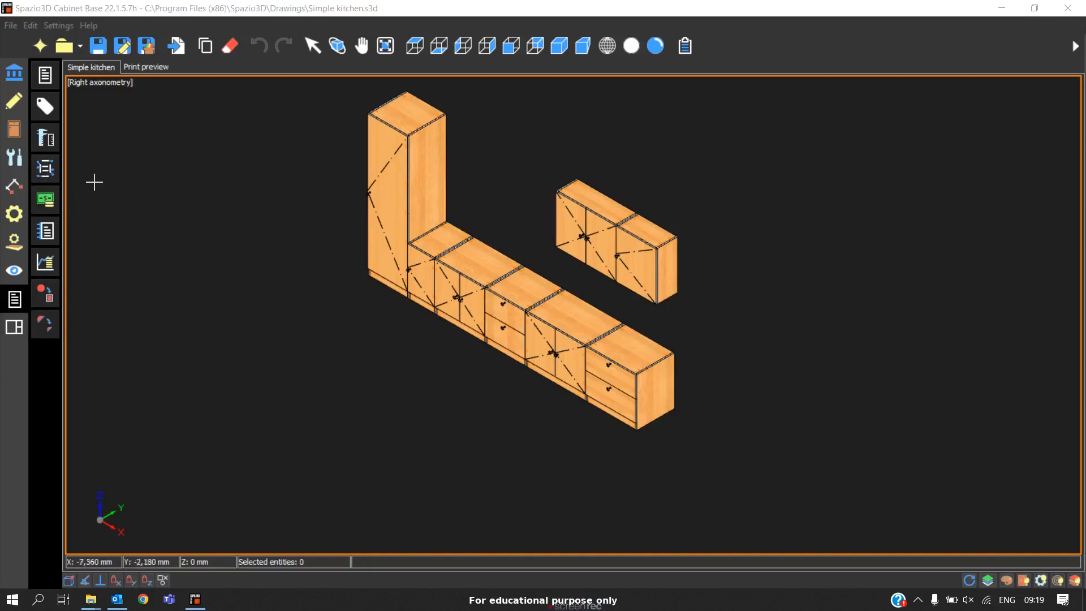
{"action": "mouse_move", "coordinate": [399, 314]}
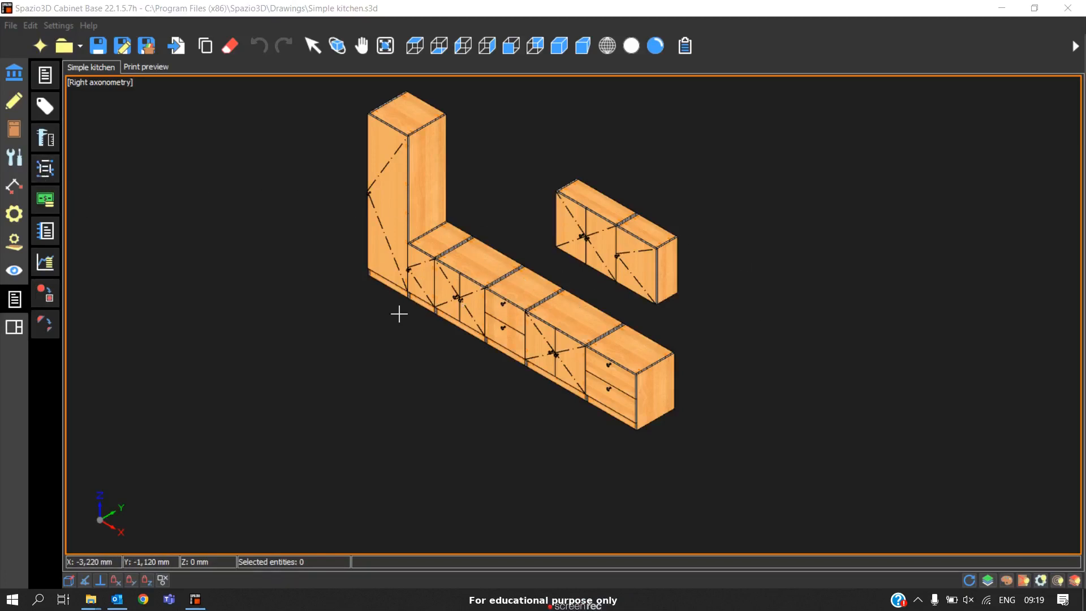
{"action": "mouse_move", "coordinate": [616, 241]}
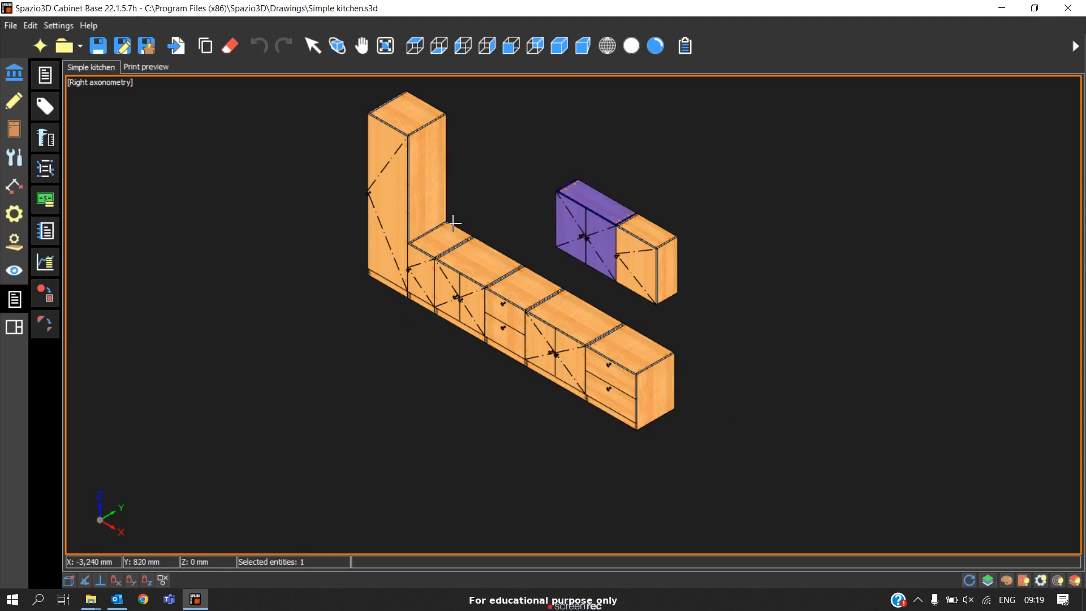
{"action": "mouse_move", "coordinate": [656, 249]}
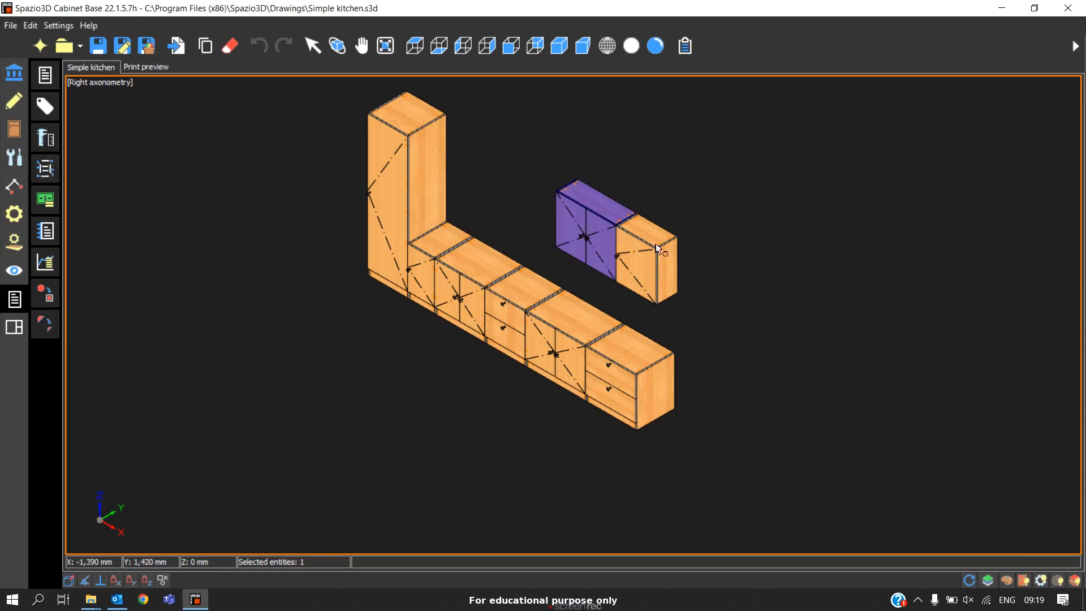
Show the Articles management properties of wall cabinet CABINET22 (model LYON EXT DOOR).
{"action": "double_click", "coordinate": [587, 234]}
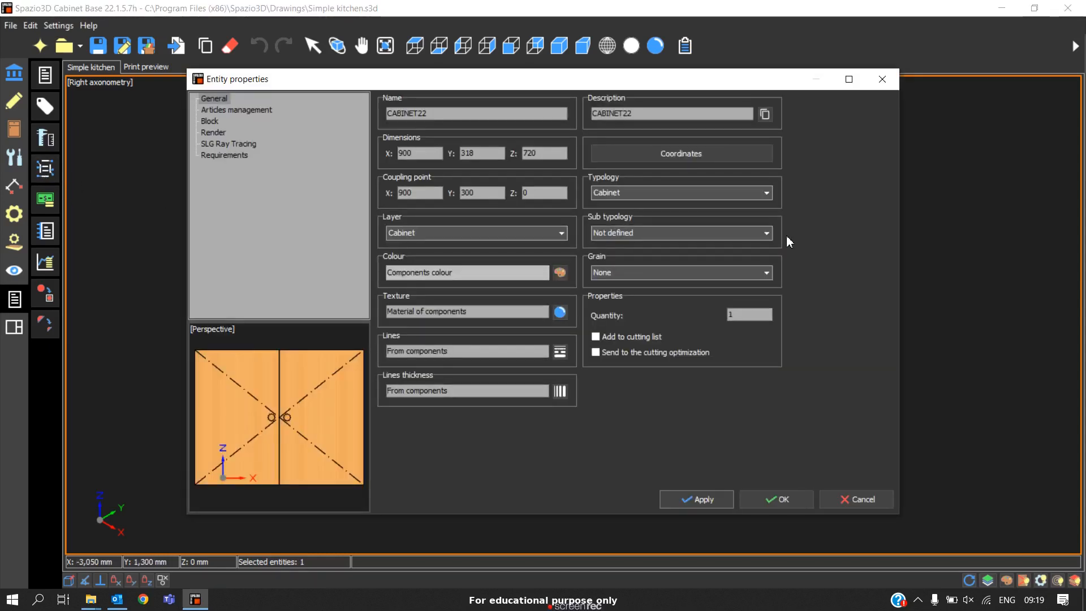
{"action": "left_click", "coordinate": [236, 110]}
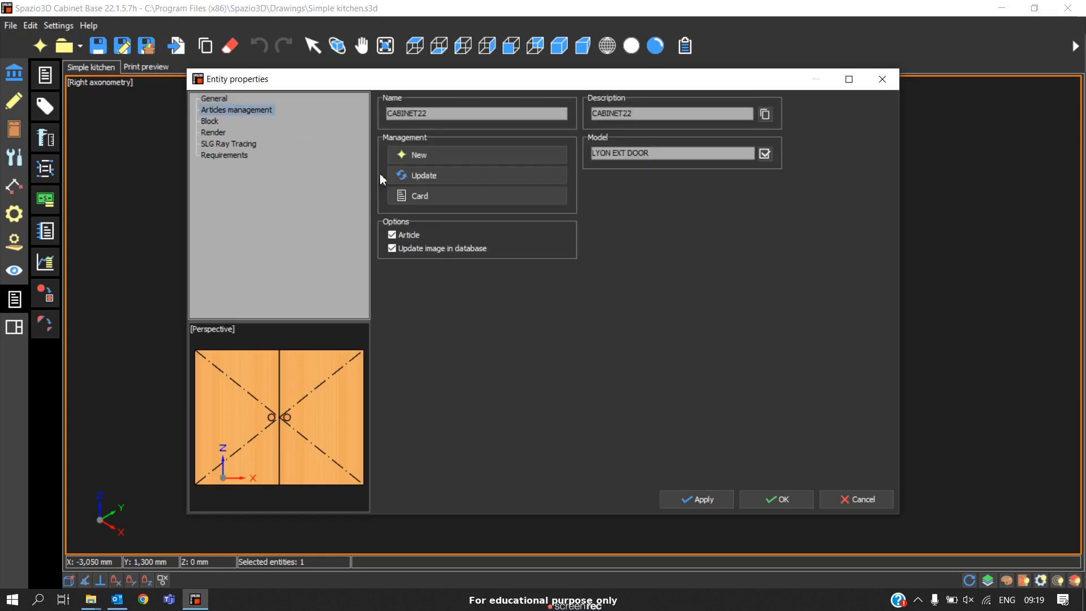
{"action": "mouse_move", "coordinate": [432, 219]}
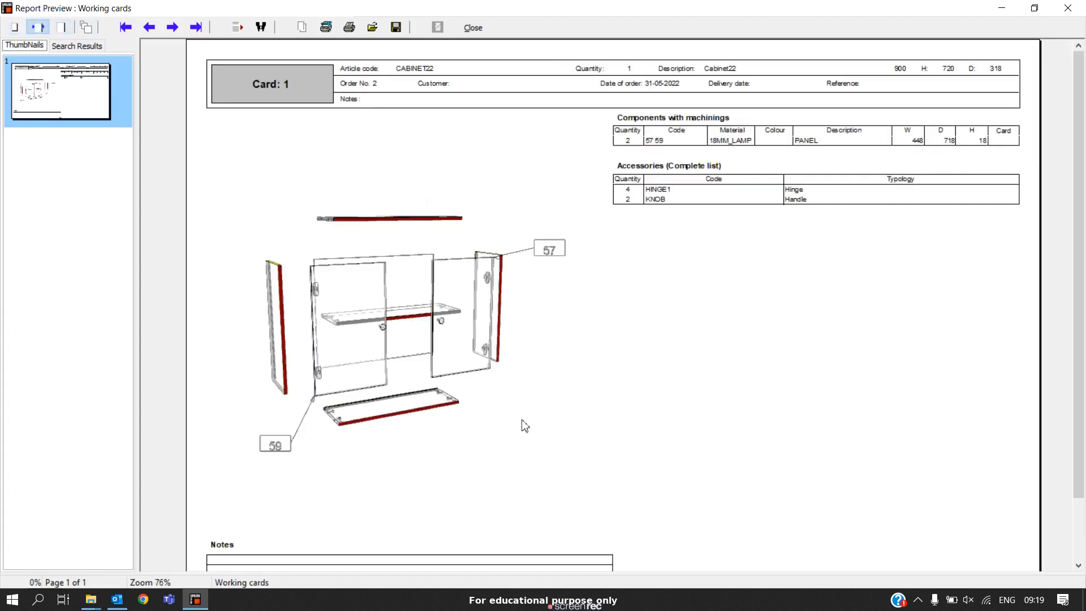
{"action": "mouse_move", "coordinate": [304, 289]}
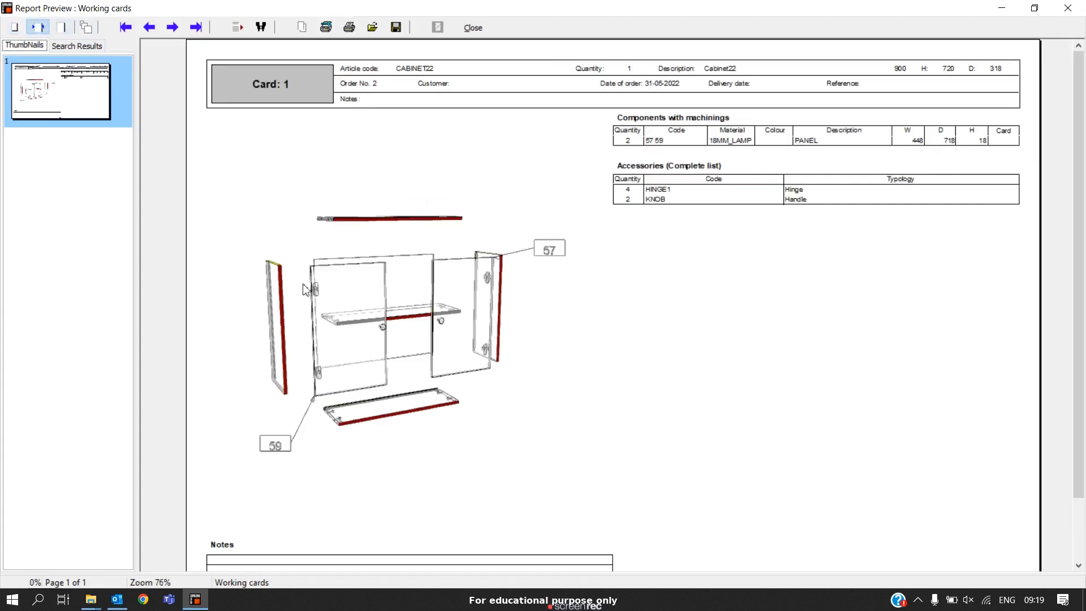
{"action": "mouse_move", "coordinate": [297, 356]}
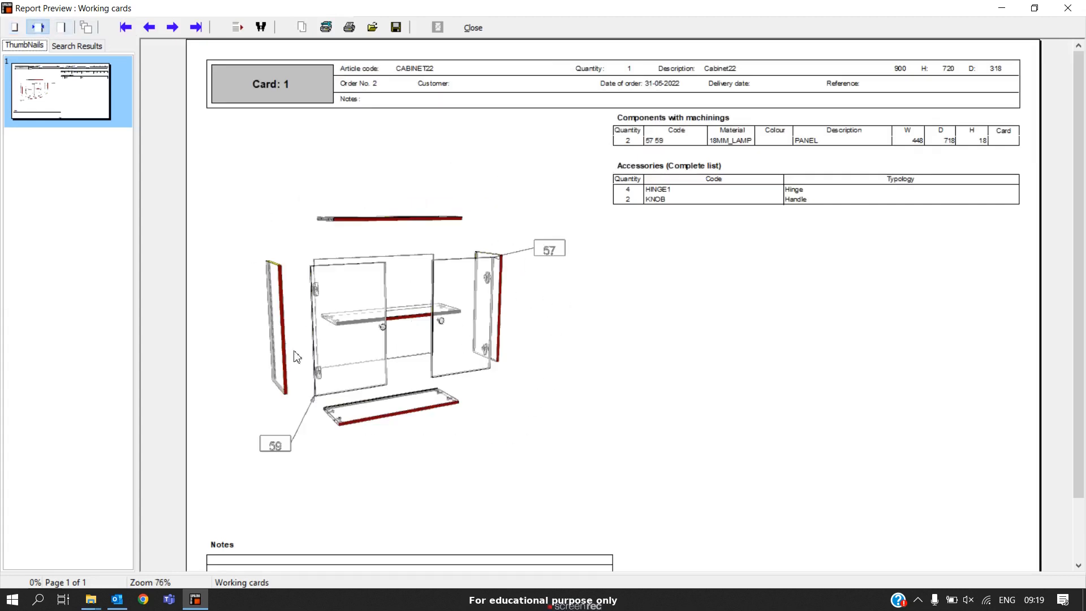
{"action": "mouse_move", "coordinate": [448, 404]}
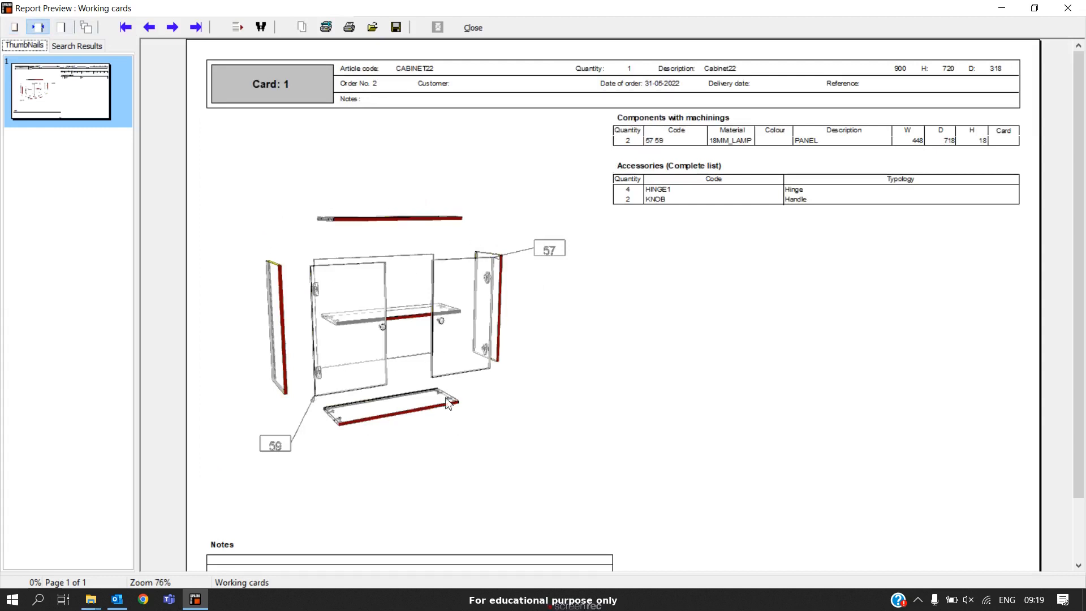
{"action": "mouse_move", "coordinate": [448, 206]}
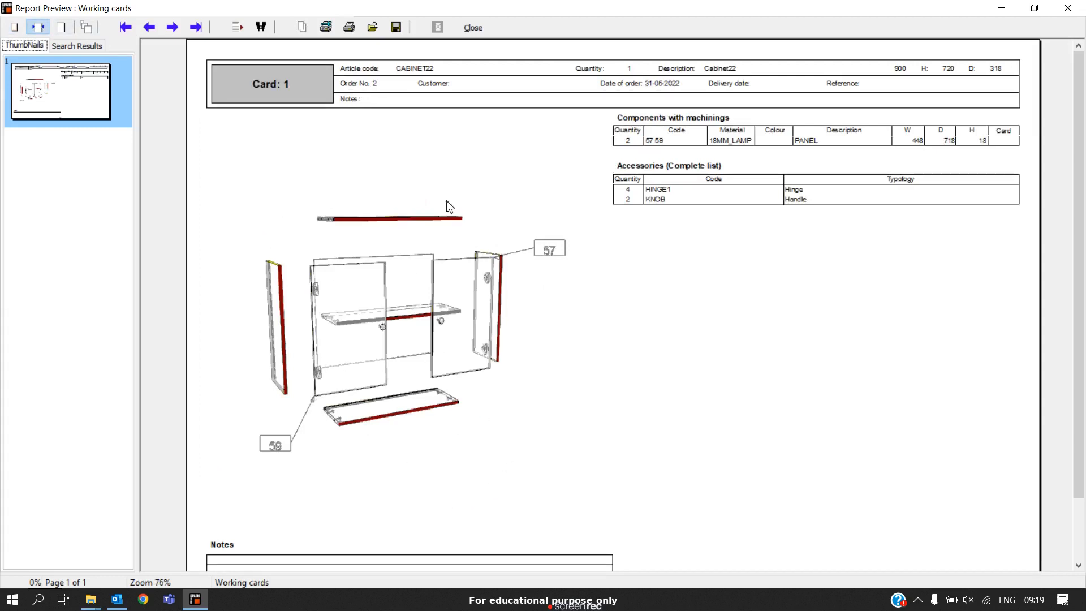
Close the CABINET22 working card report and return to the kitchen drawing.
{"action": "left_click", "coordinate": [473, 28]}
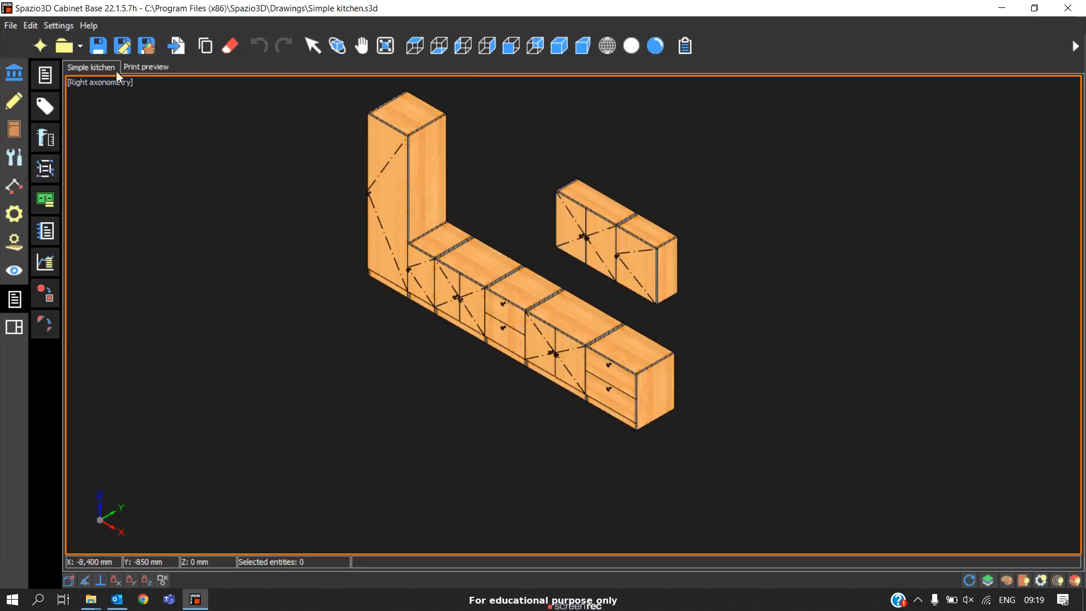
Add an A4 page to the print preview from the page format list.
{"action": "left_click", "coordinate": [146, 67]}
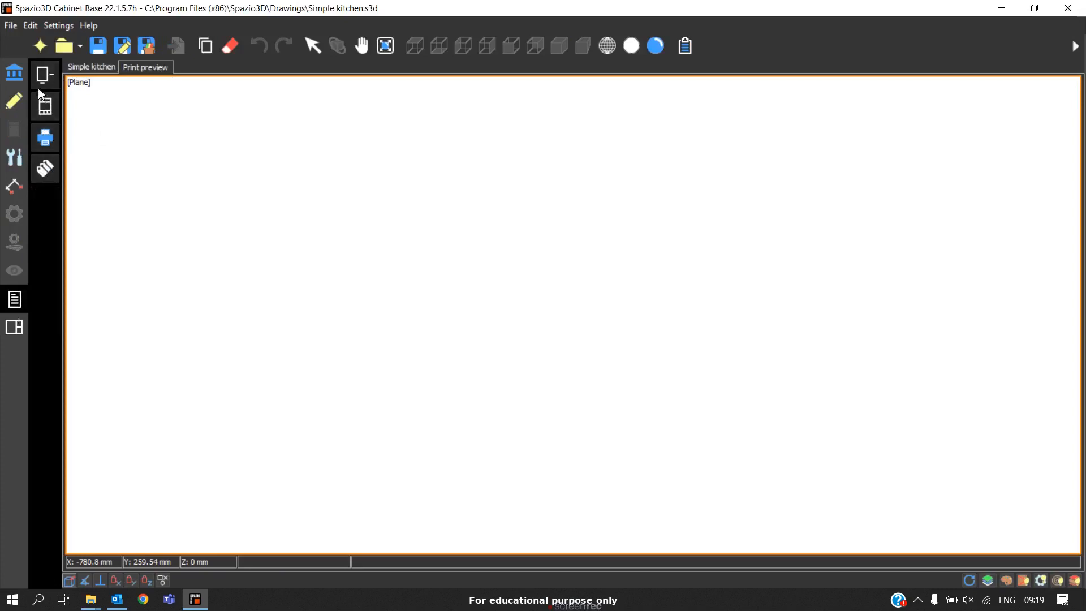
{"action": "left_click", "coordinate": [45, 74]}
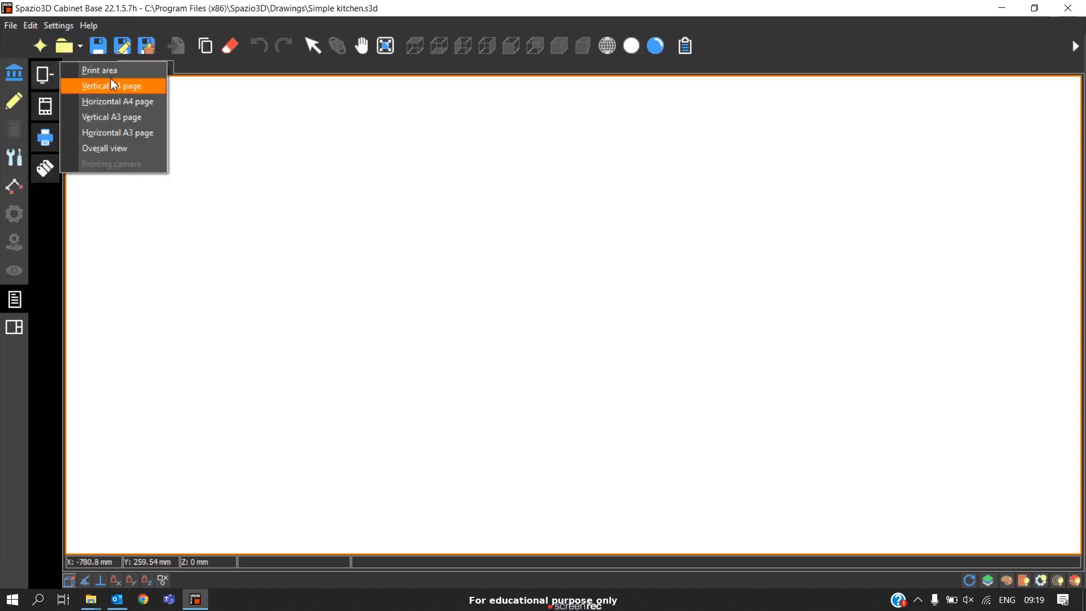
{"action": "left_click", "coordinate": [98, 70]}
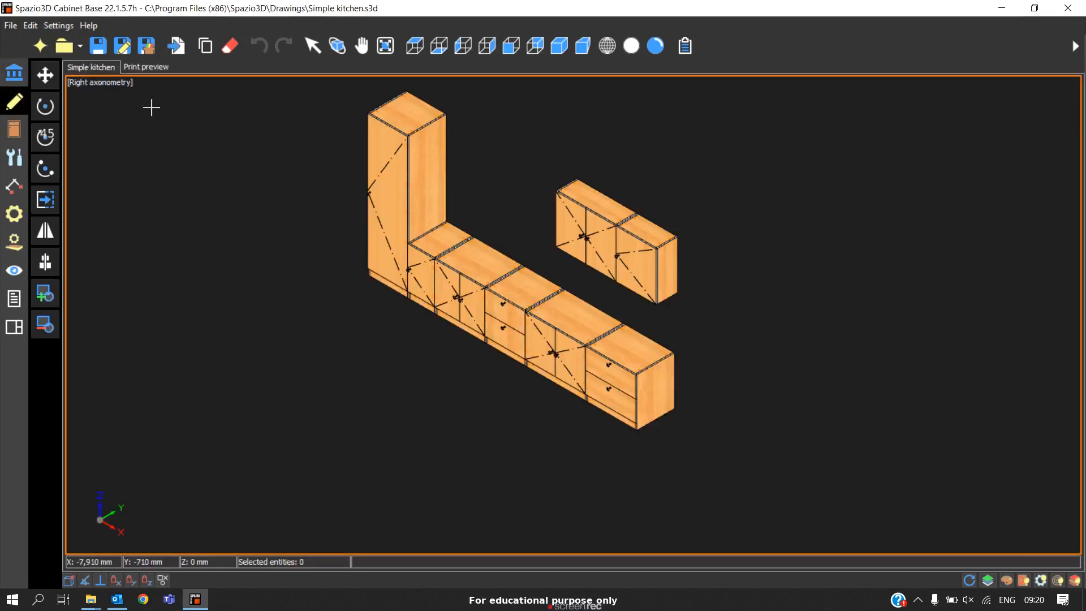
{"action": "mouse_move", "coordinate": [567, 260]}
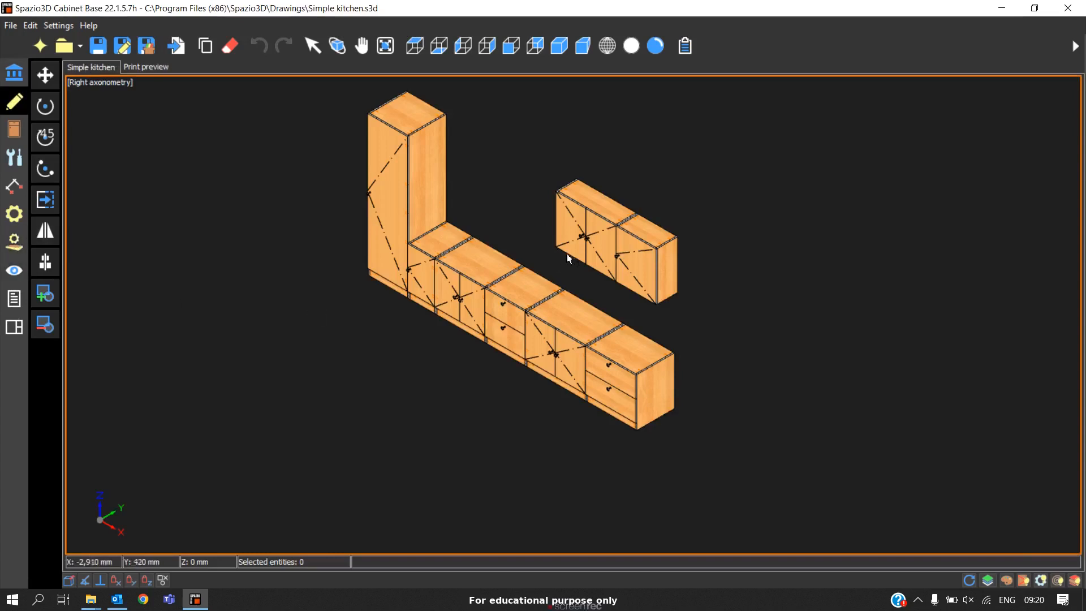
Send an exploded left-axonometric view of wall cabinet CABINET22 to the A4 print page.
{"action": "left_click", "coordinate": [585, 240]}
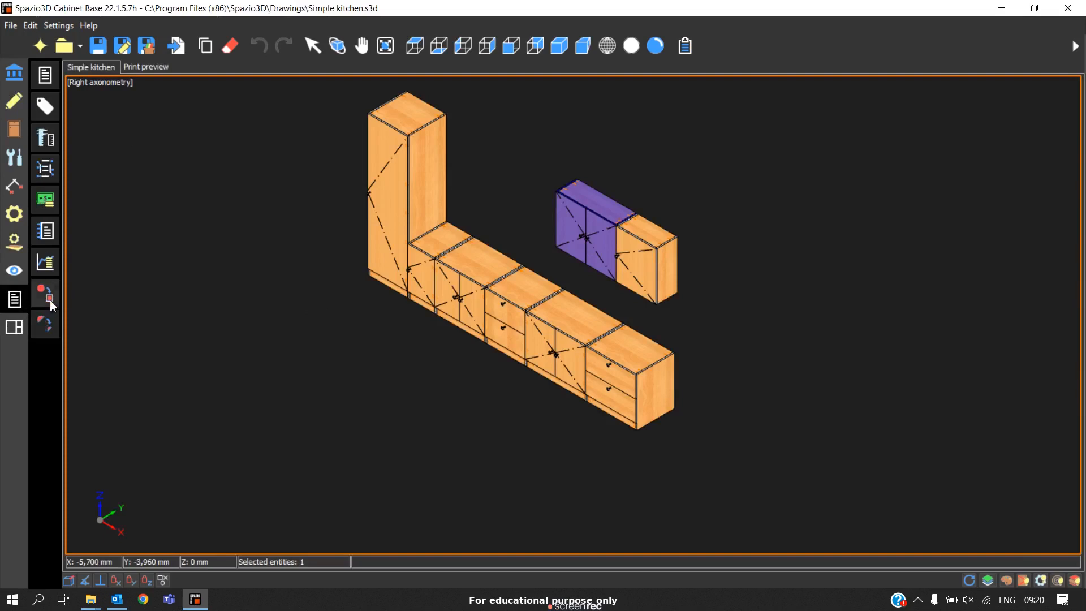
{"action": "mouse_move", "coordinate": [46, 296]}
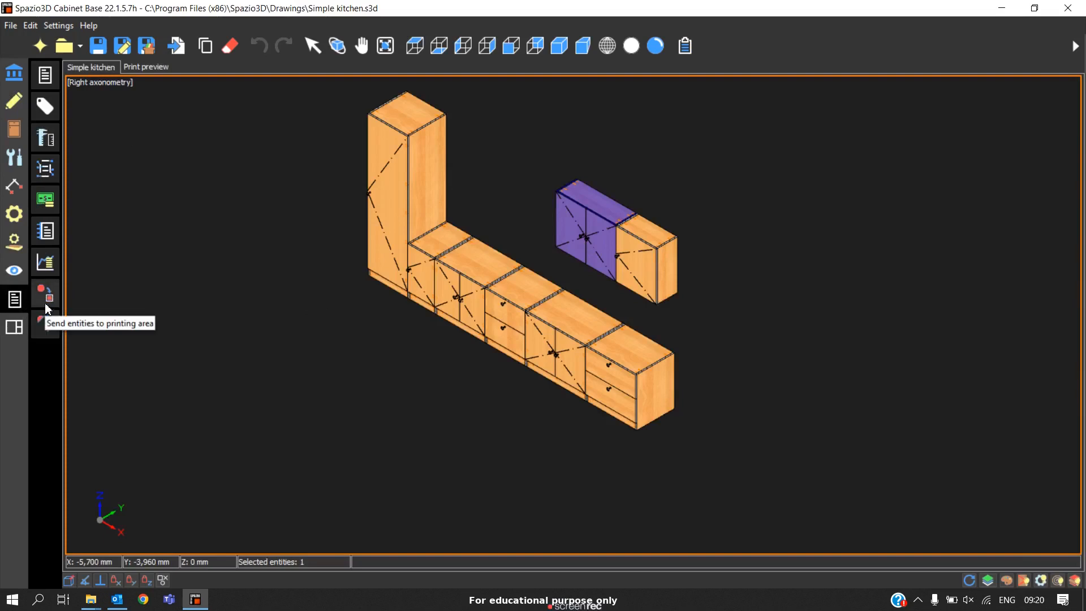
{"action": "mouse_move", "coordinate": [46, 312]}
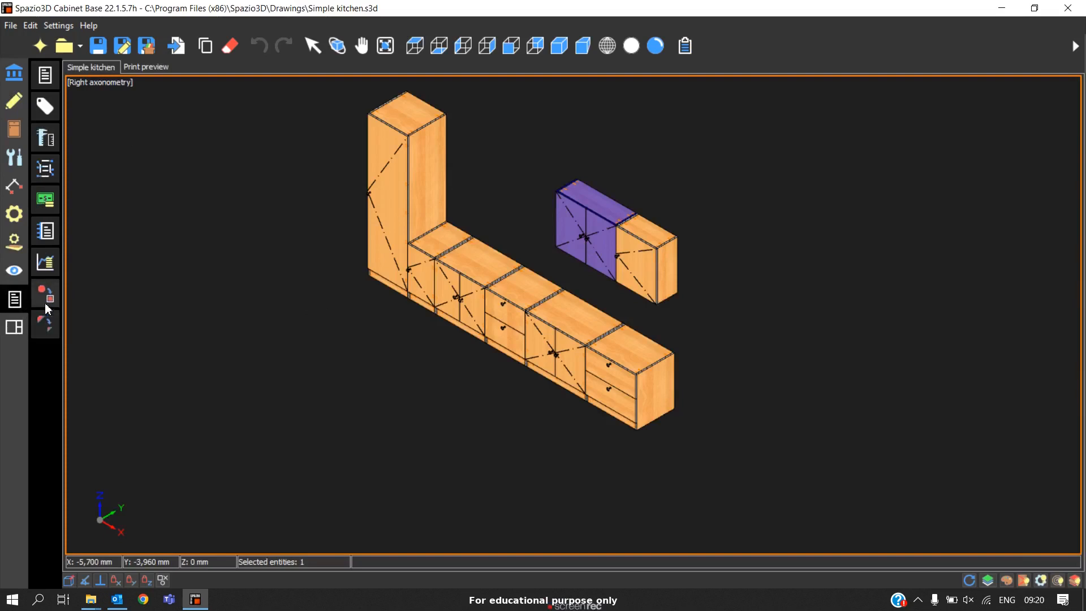
{"action": "left_click", "coordinate": [46, 294]}
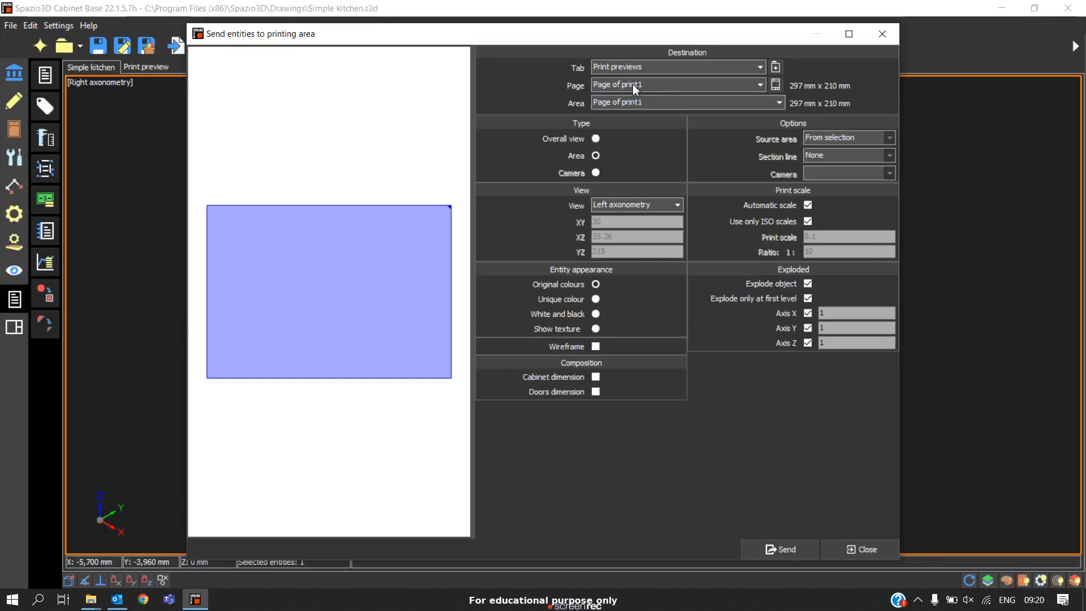
{"action": "mouse_move", "coordinate": [922, 265]}
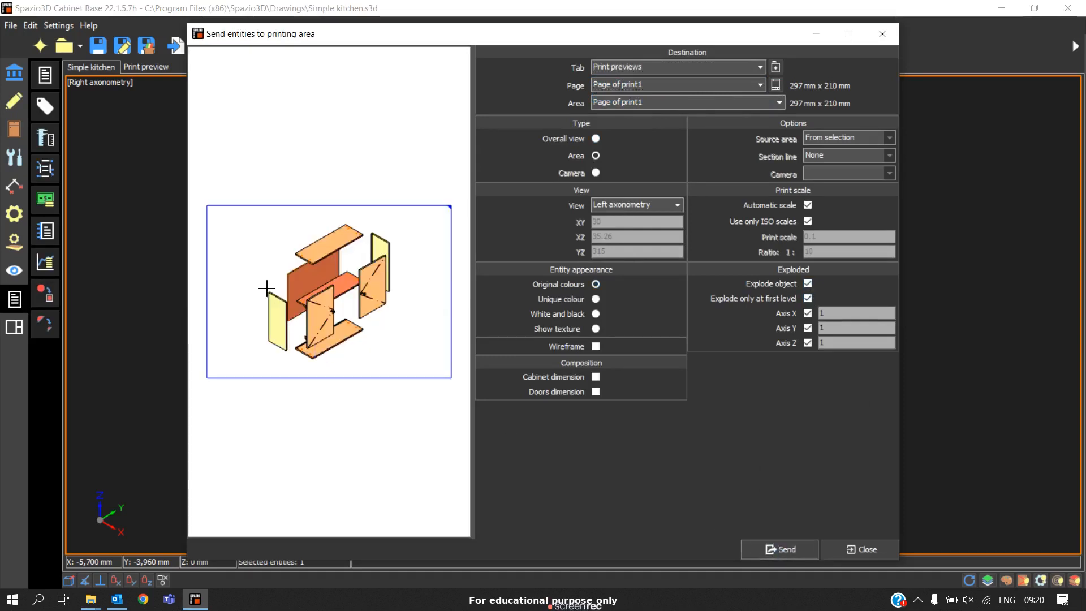
{"action": "left_click", "coordinate": [867, 550]}
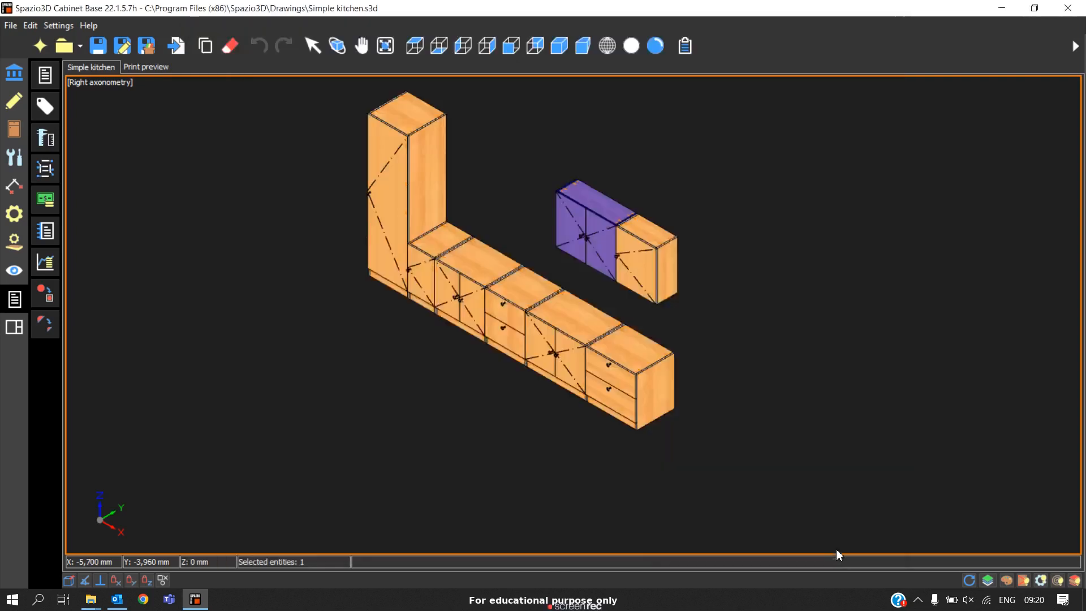
Apply automatic numbered part labels to the exploded CABINET22 view on the print page.
{"action": "left_click", "coordinate": [146, 67]}
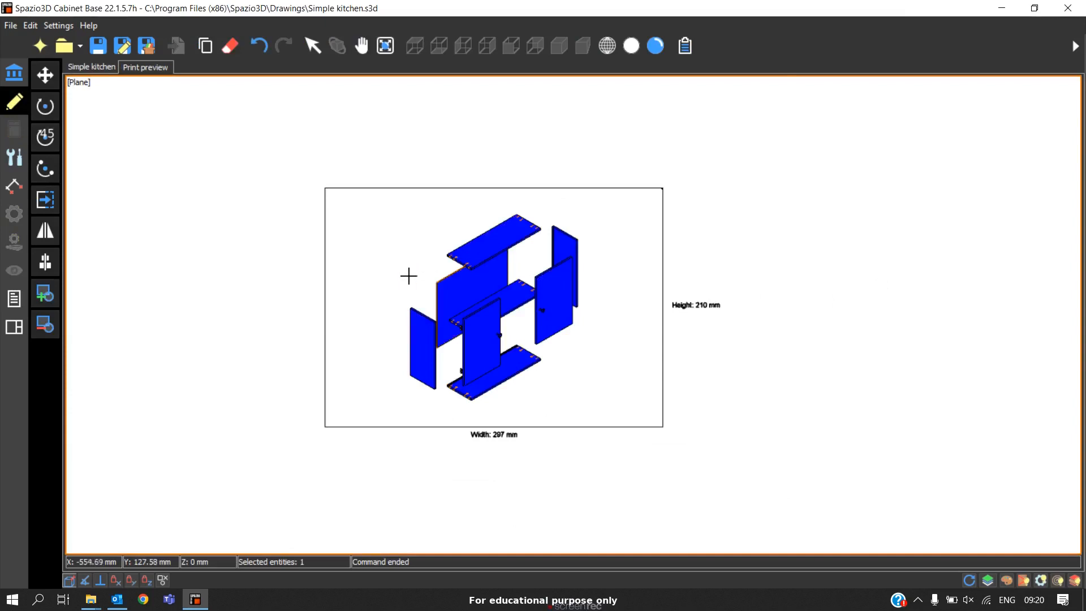
{"action": "mouse_move", "coordinate": [11, 312]}
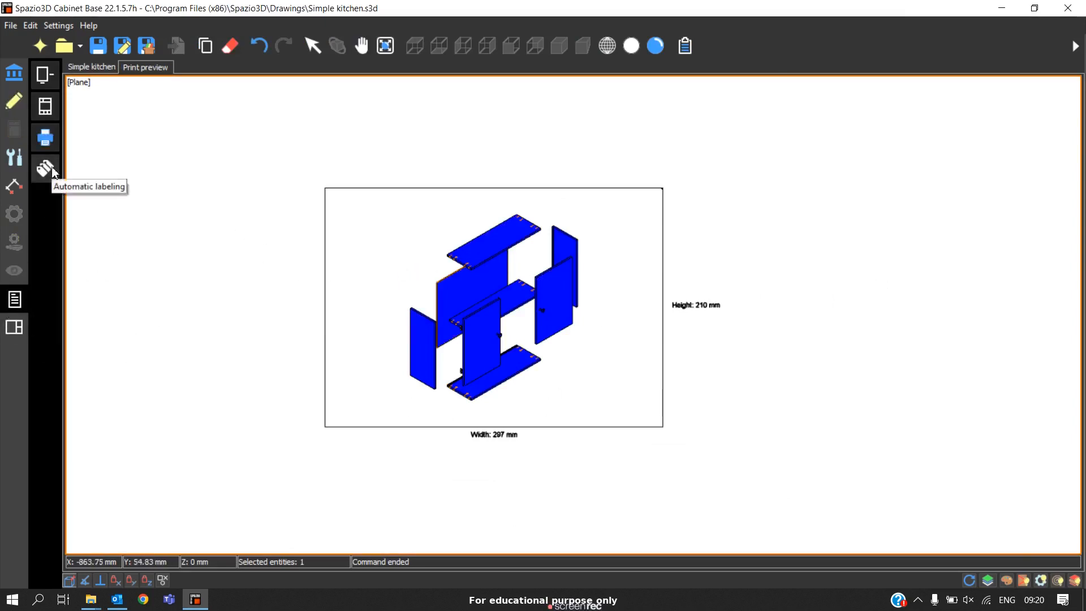
{"action": "left_click", "coordinate": [45, 167]}
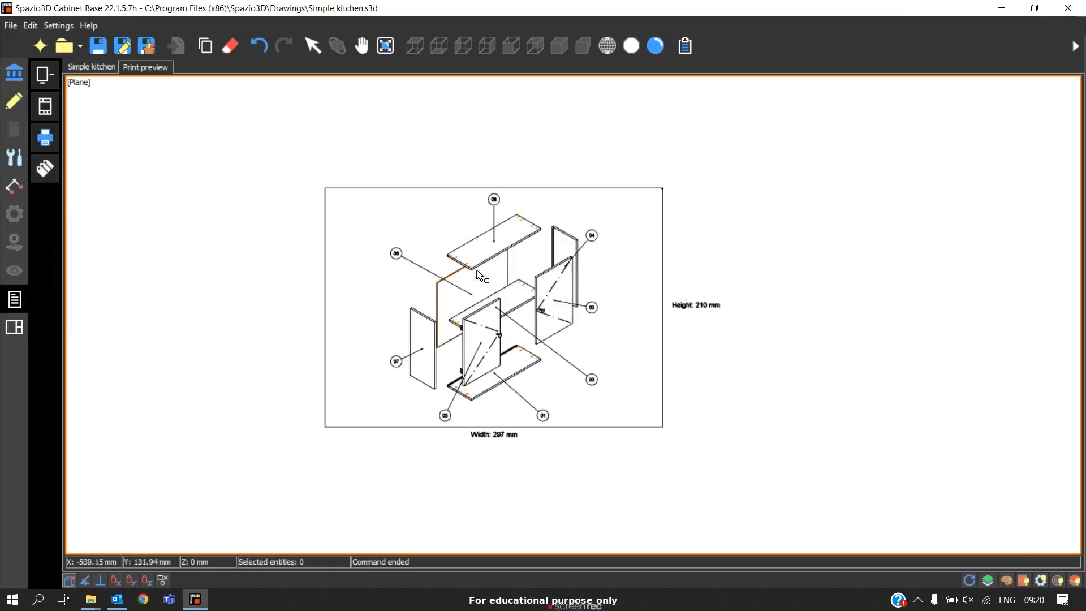
{"action": "mouse_move", "coordinate": [48, 125]}
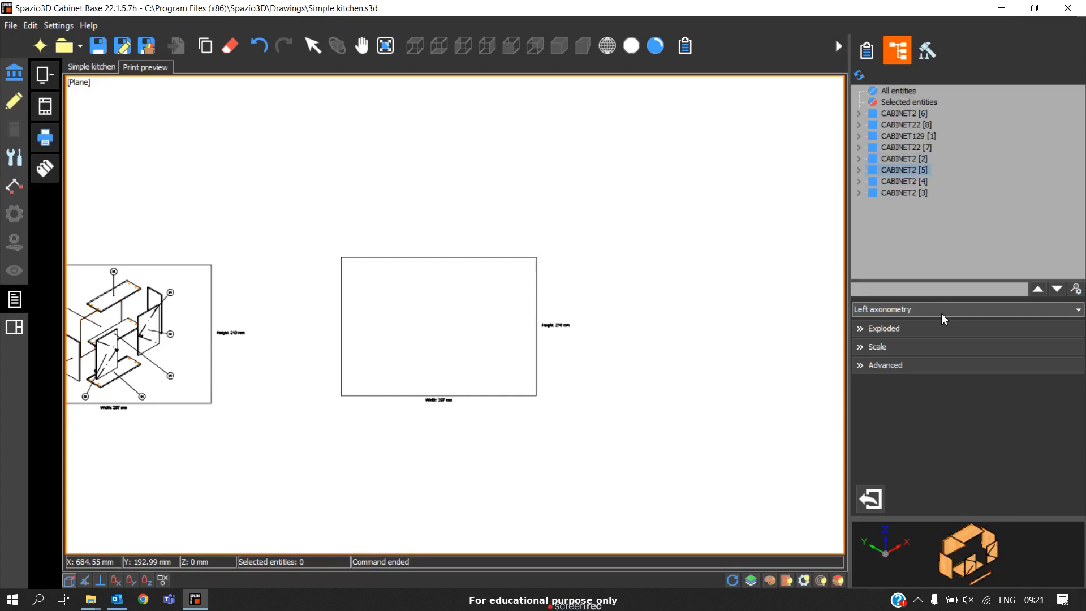
{"action": "mouse_move", "coordinate": [850, 493]}
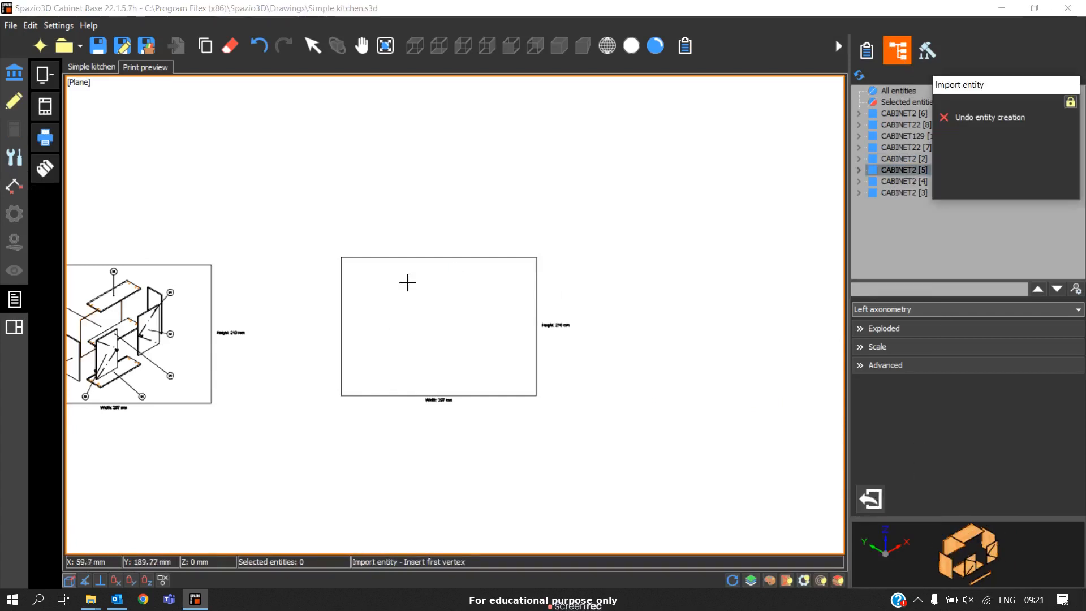
{"action": "mouse_move", "coordinate": [345, 394]}
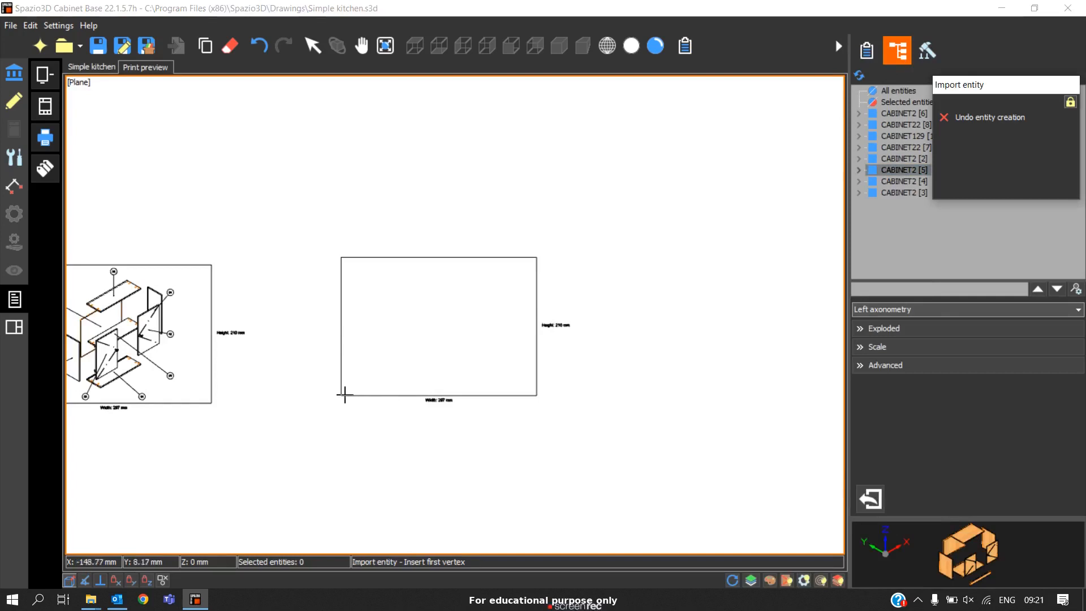
Place the exploded CABINET2 [5] view at the lower-left corner of the empty frame.
{"action": "left_click", "coordinate": [436, 269]}
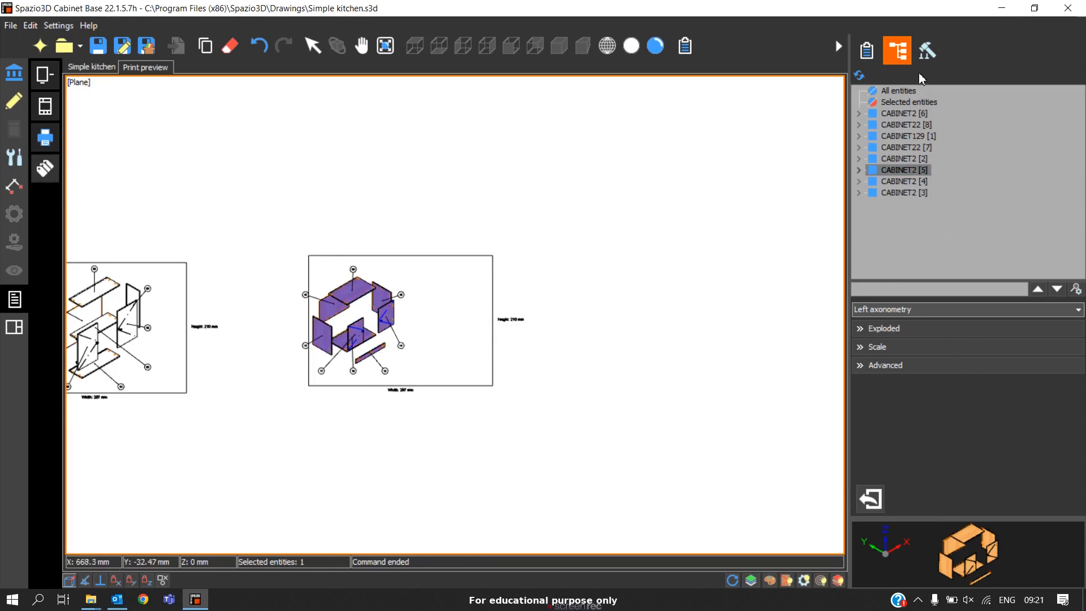
{"action": "mouse_move", "coordinate": [425, 316]}
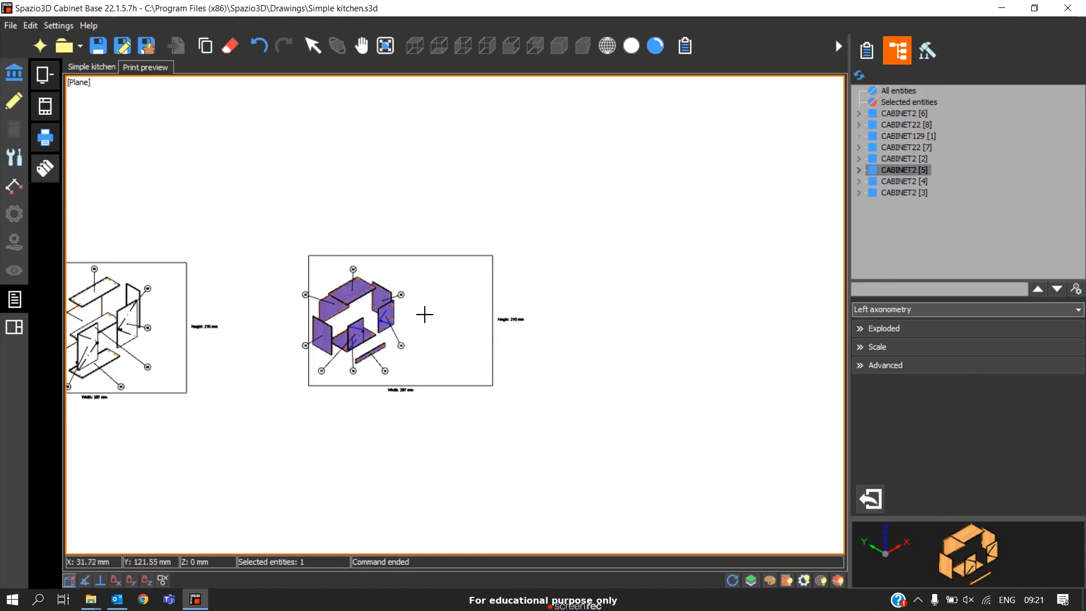
{"action": "mouse_move", "coordinate": [375, 328]}
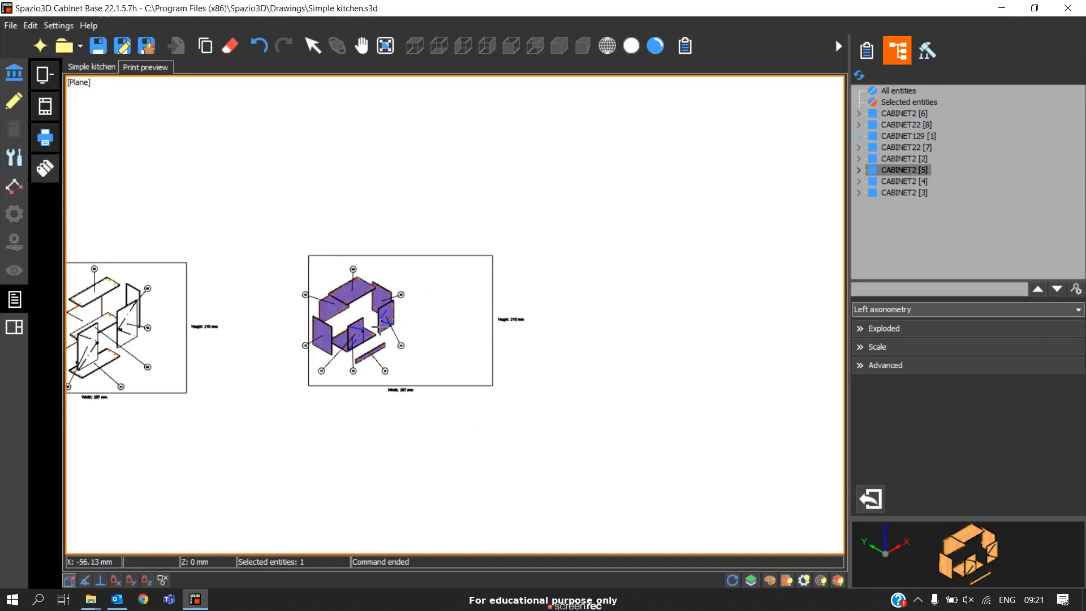
{"action": "mouse_move", "coordinate": [354, 306]}
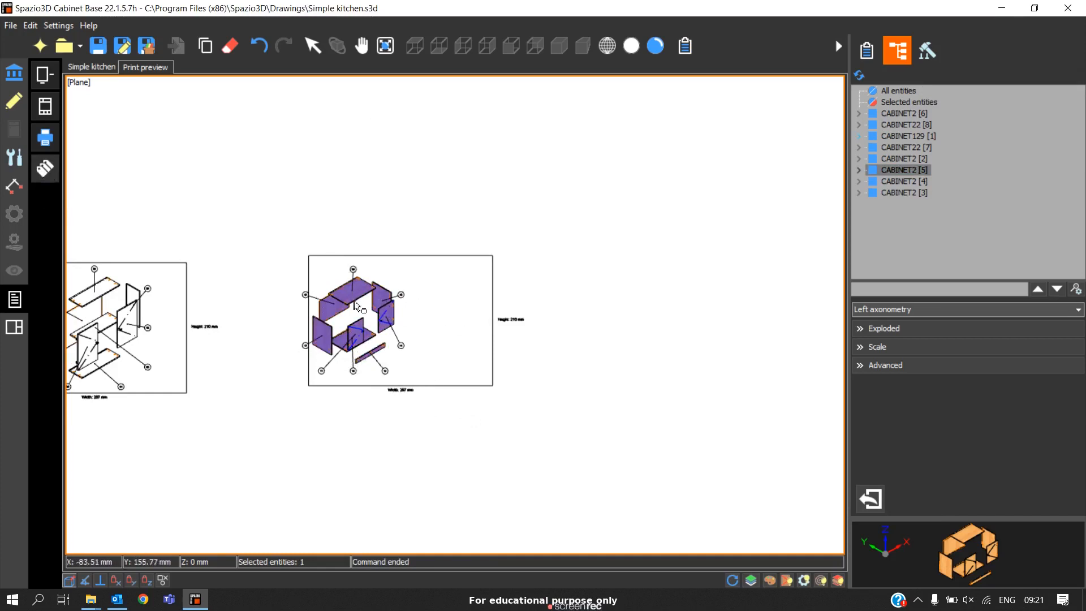
Insert the bills of materials from the assembly scheme beside CABINET2's exploded view.
{"action": "left_click", "coordinate": [928, 50]}
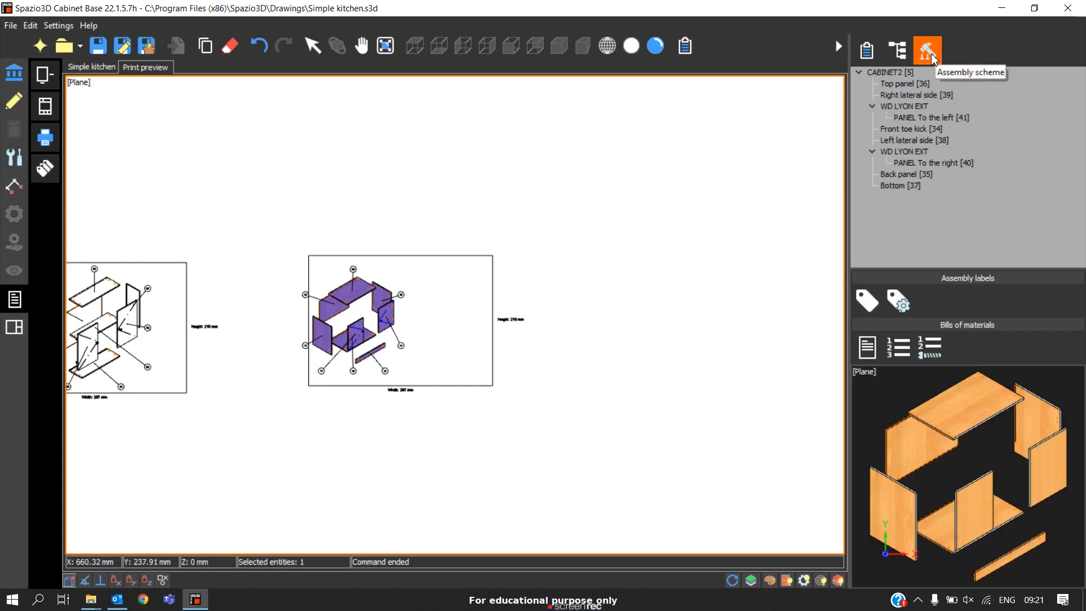
{"action": "mouse_move", "coordinate": [868, 346]}
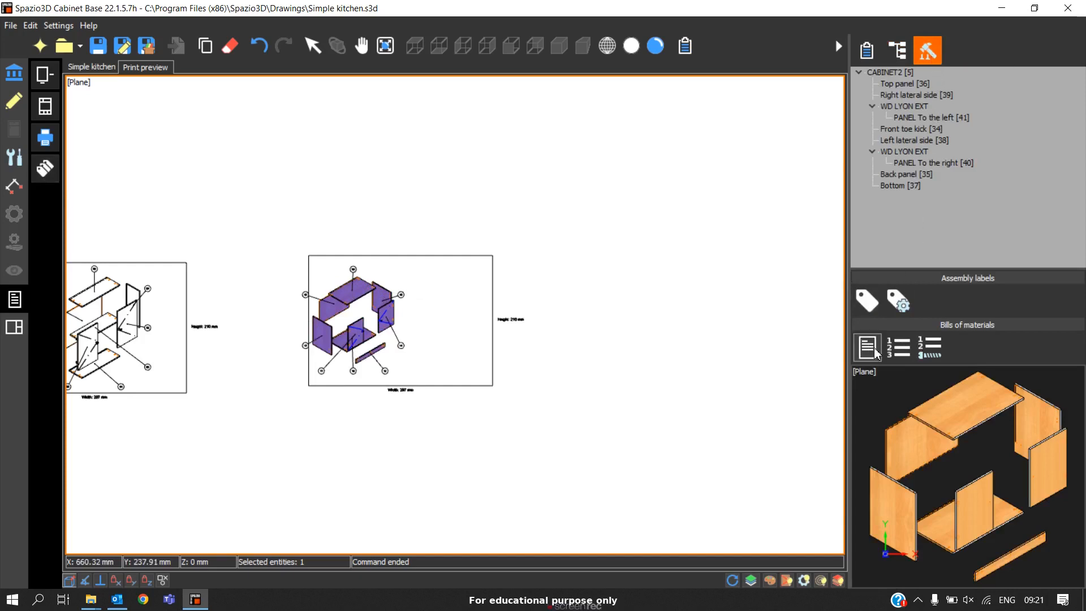
{"action": "mouse_move", "coordinate": [864, 355]}
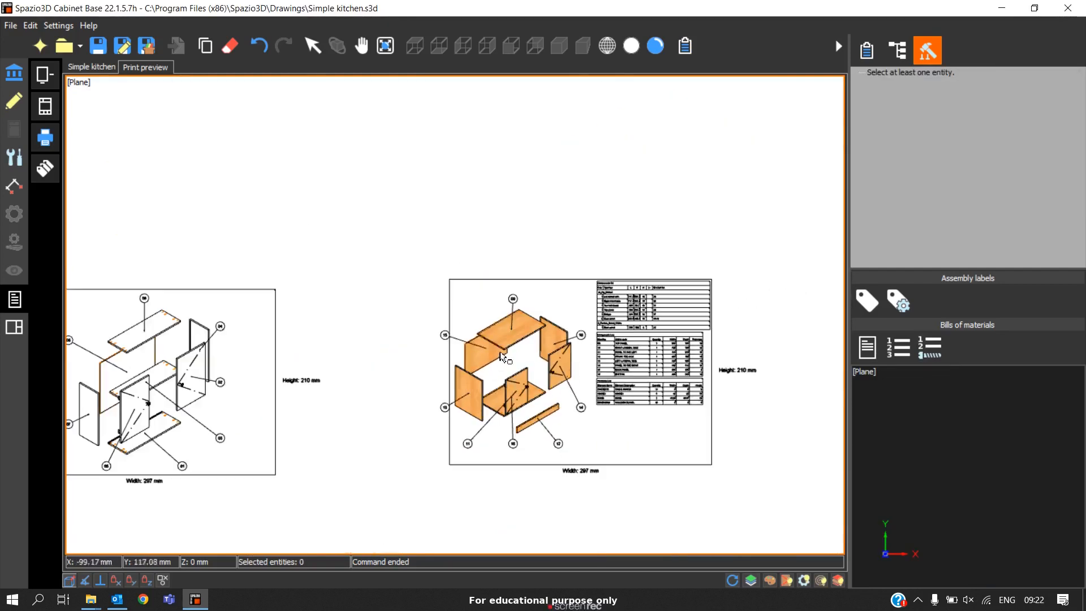
{"action": "left_click", "coordinate": [502, 357]}
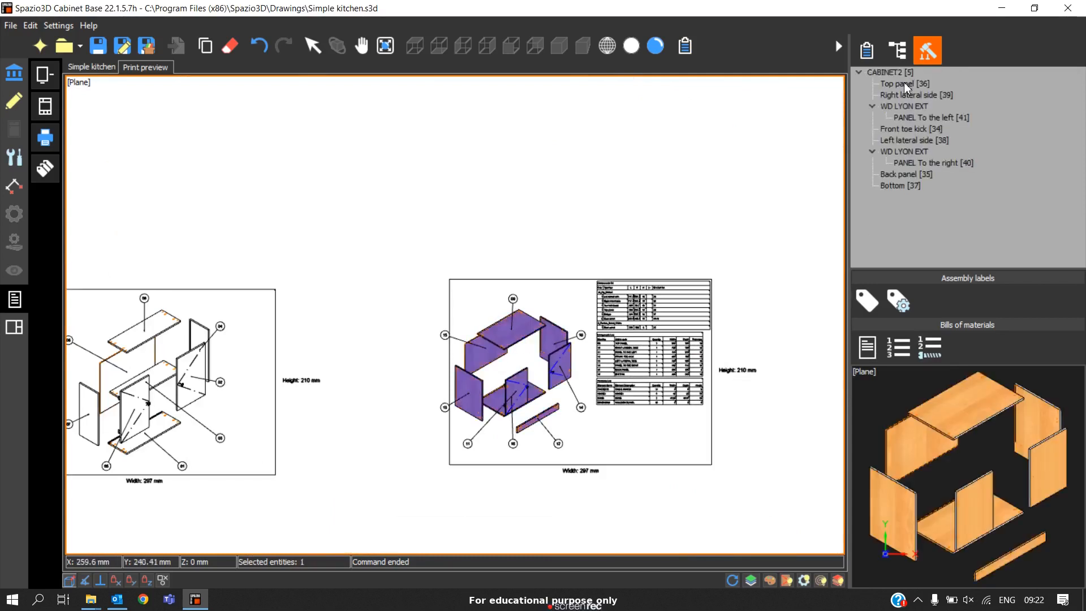
{"action": "left_click", "coordinate": [900, 84]}
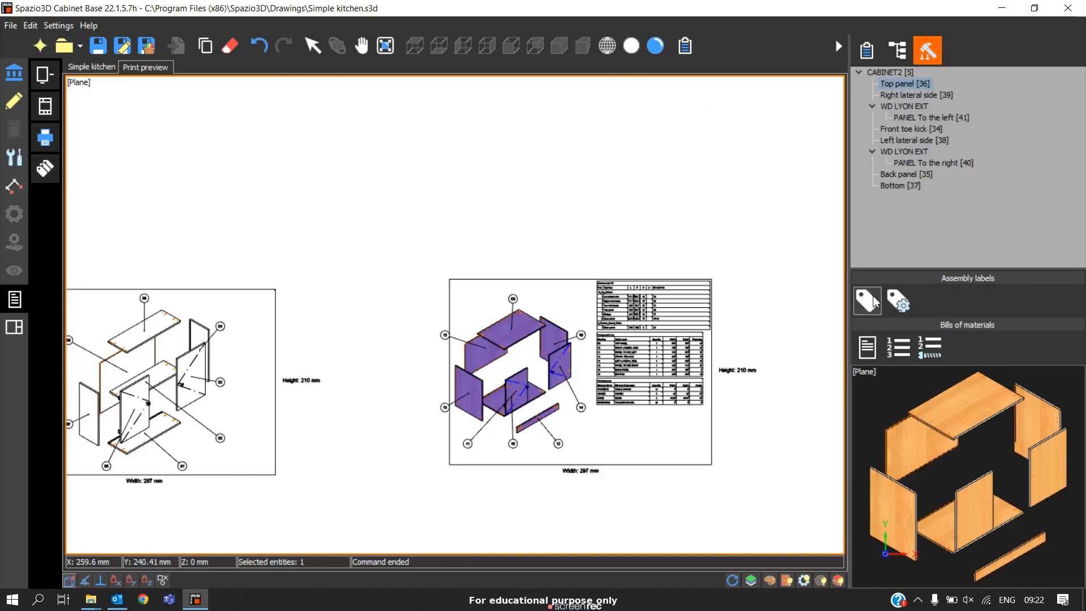
{"action": "left_click", "coordinate": [866, 301]}
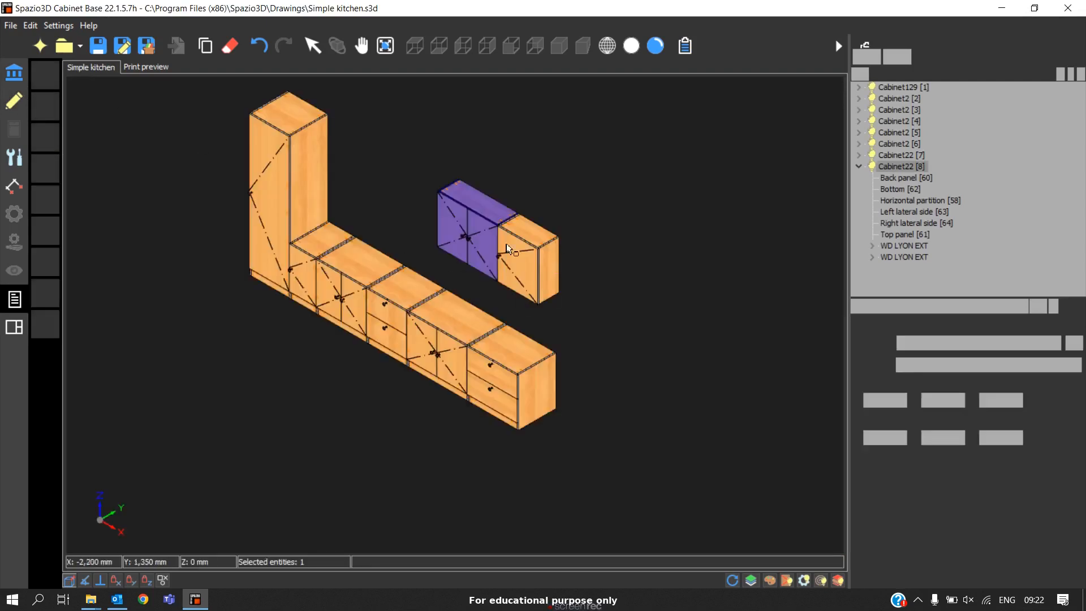
Return to the print preview and reopen the Send entities to printing area settings.
{"action": "left_click", "coordinate": [146, 66]}
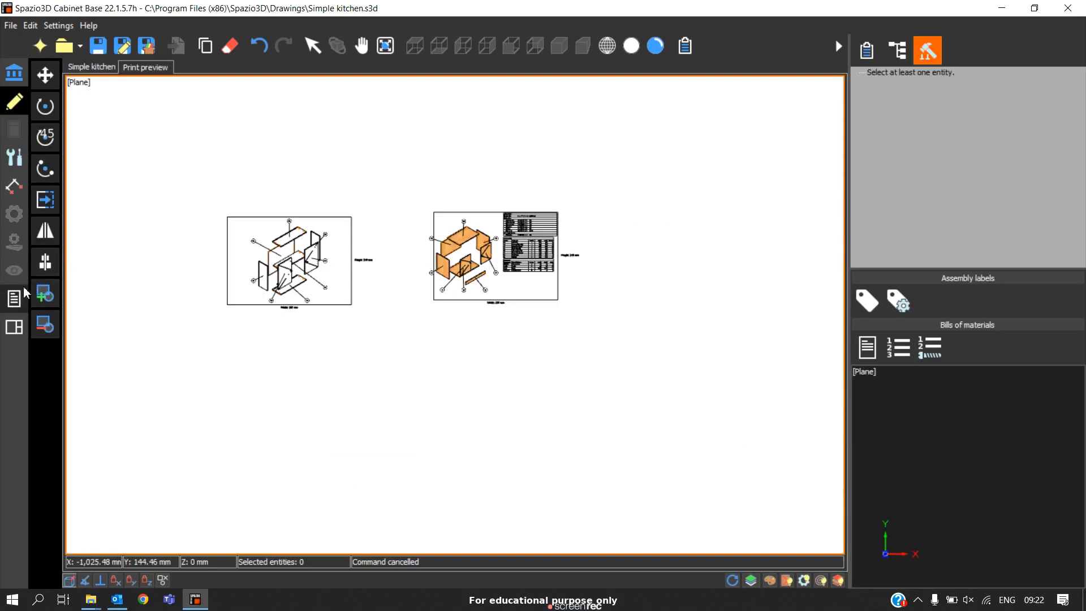
{"action": "left_click", "coordinate": [43, 73]}
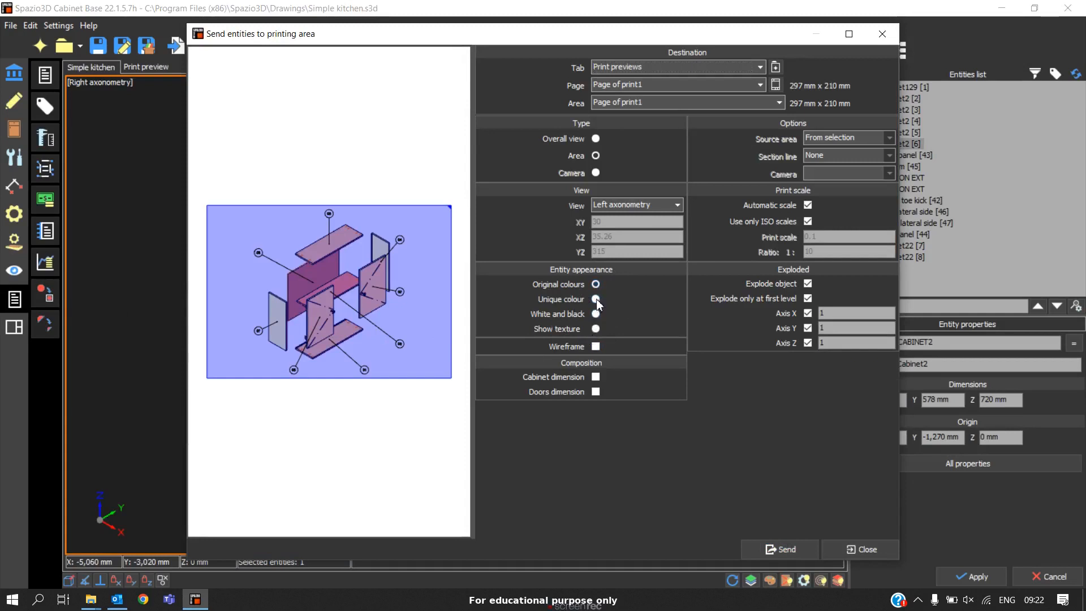
Show the cabinet with its wood texture and switch the view direction to Plane.
{"action": "left_click", "coordinate": [595, 314]}
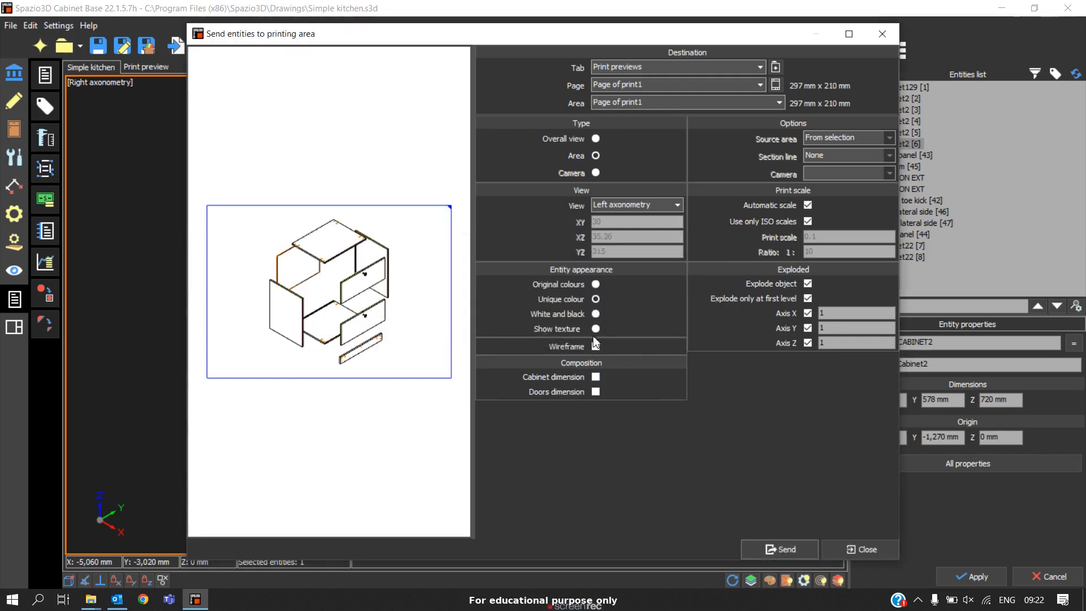
{"action": "left_click", "coordinate": [595, 328]}
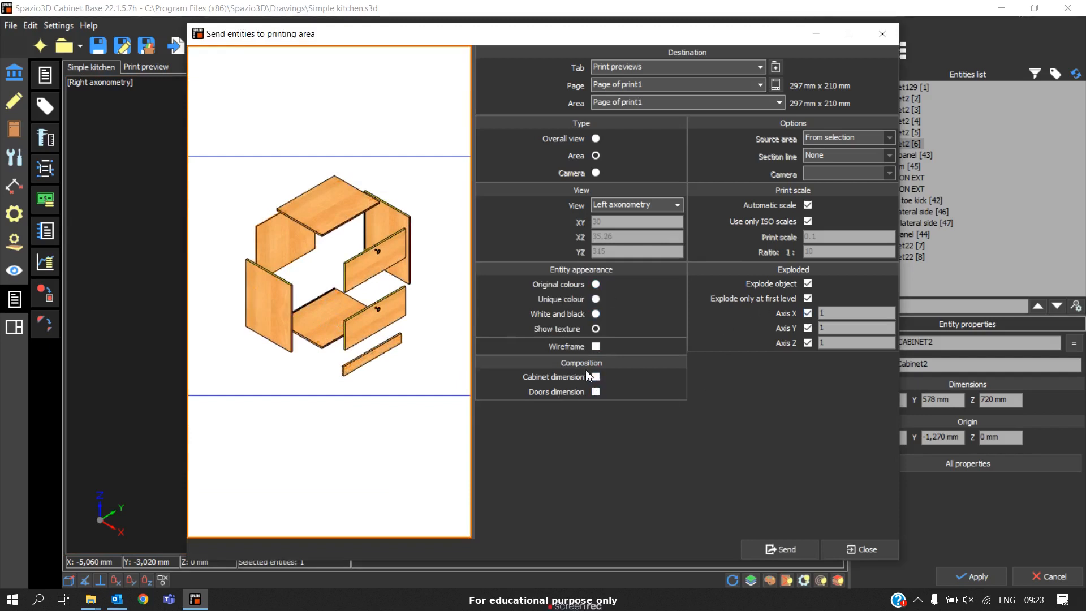
{"action": "left_click", "coordinate": [678, 203]}
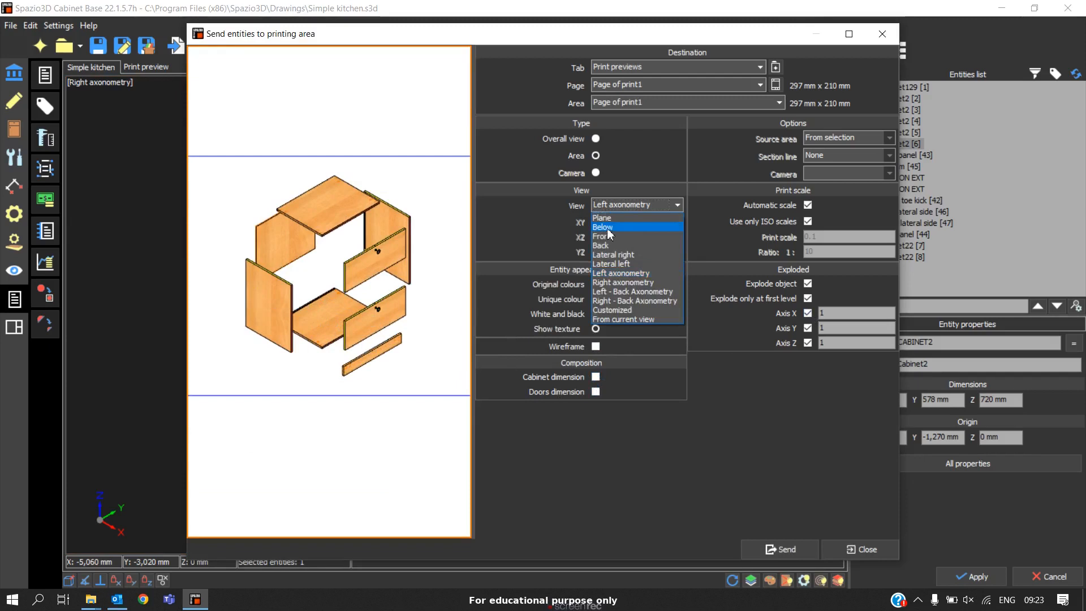
{"action": "left_click", "coordinate": [601, 217]}
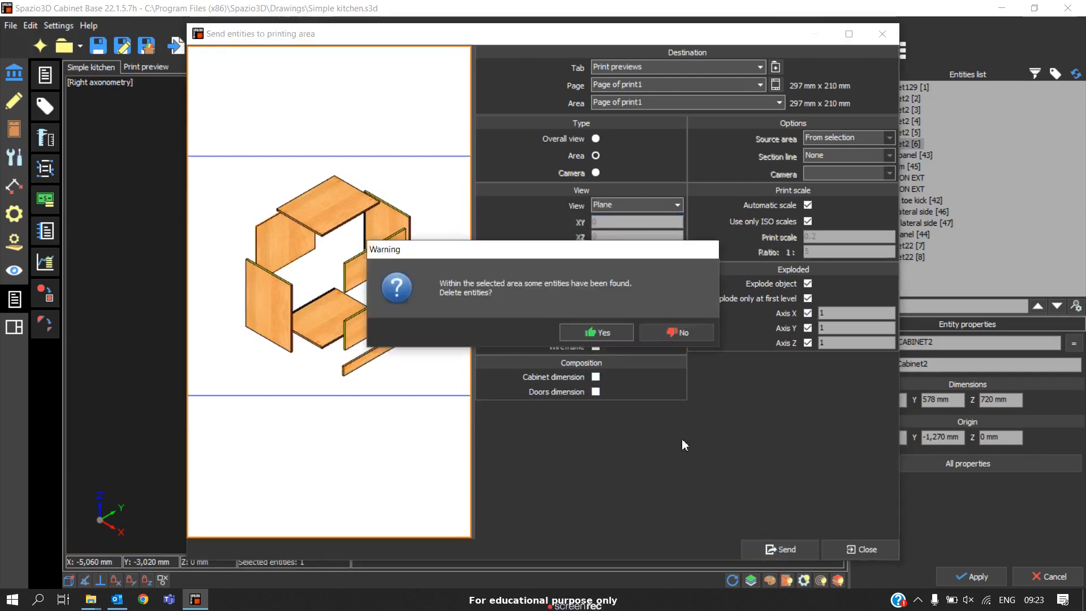
Replace the existing page entities with the dimensioned plan view and close the sending settings.
{"action": "left_click", "coordinate": [596, 332]}
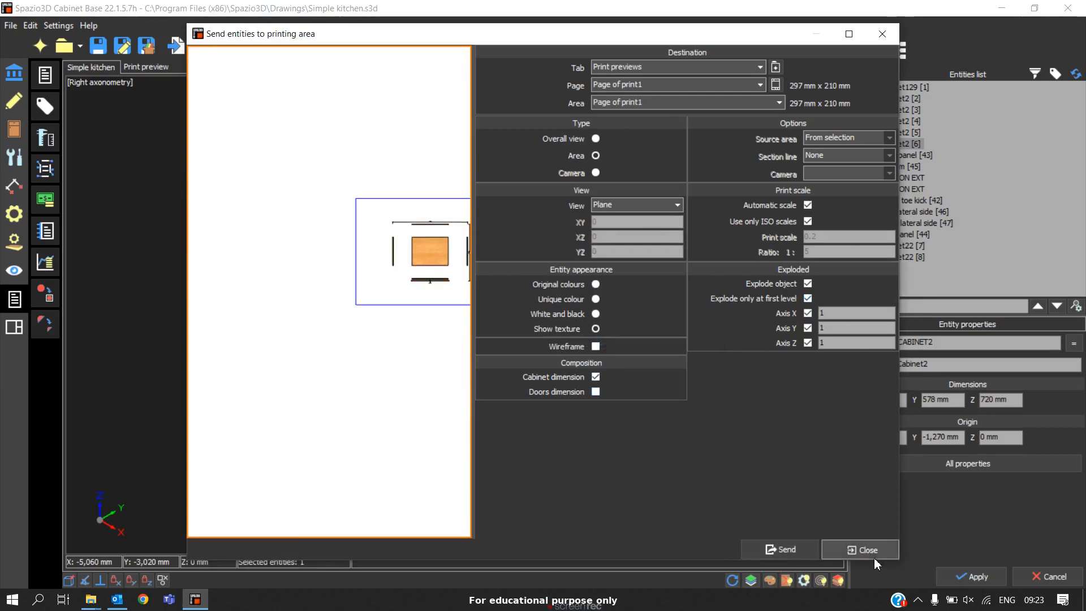
{"action": "left_click", "coordinate": [860, 550]}
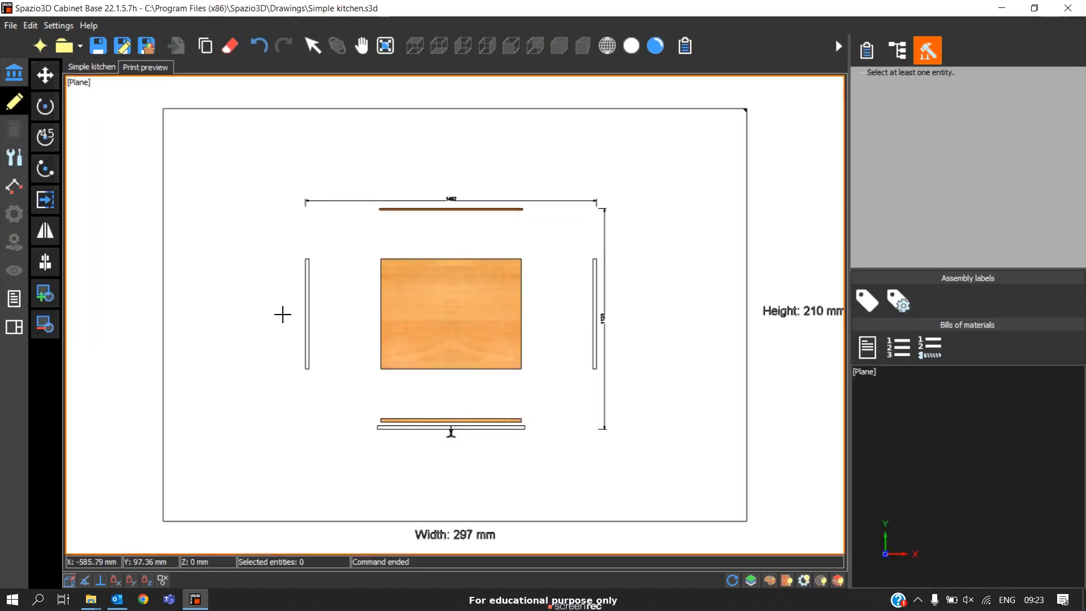